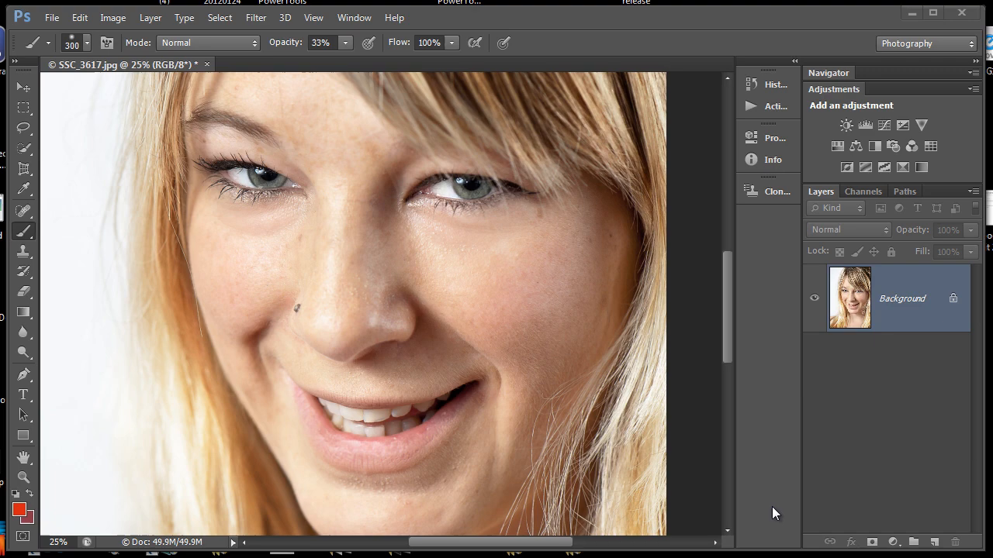
{"action": "mouse_move", "coordinate": [745, 457]}
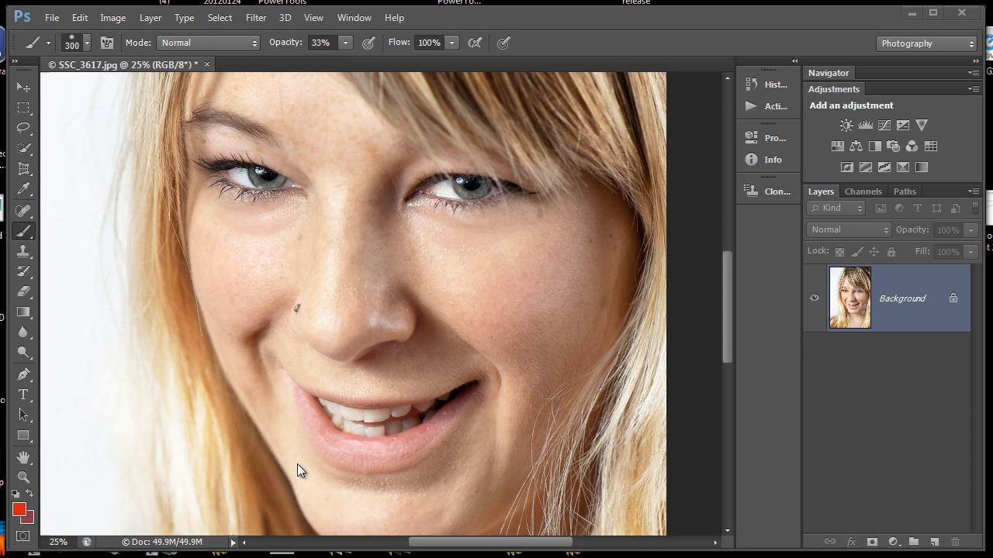
{"action": "mouse_move", "coordinate": [415, 450]}
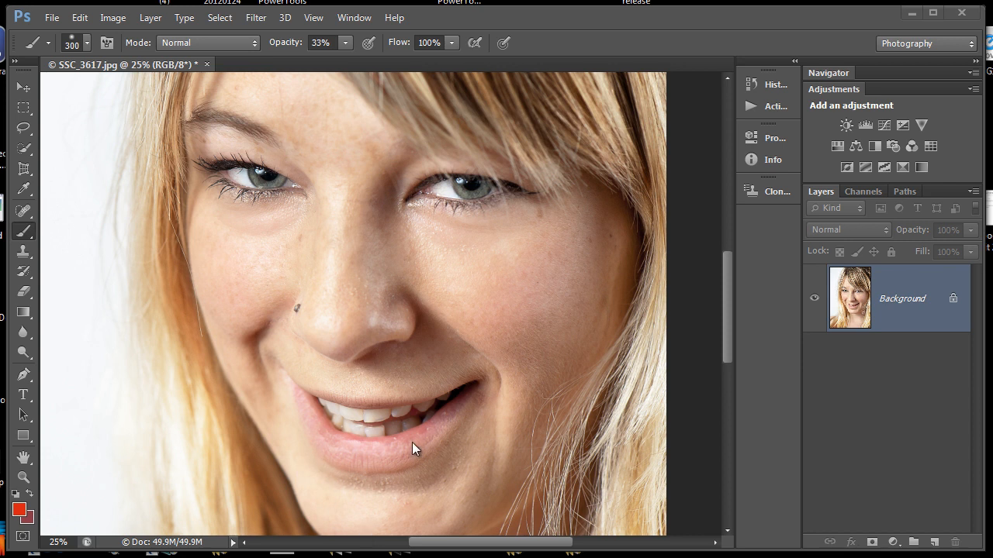
{"action": "mouse_move", "coordinate": [396, 464]}
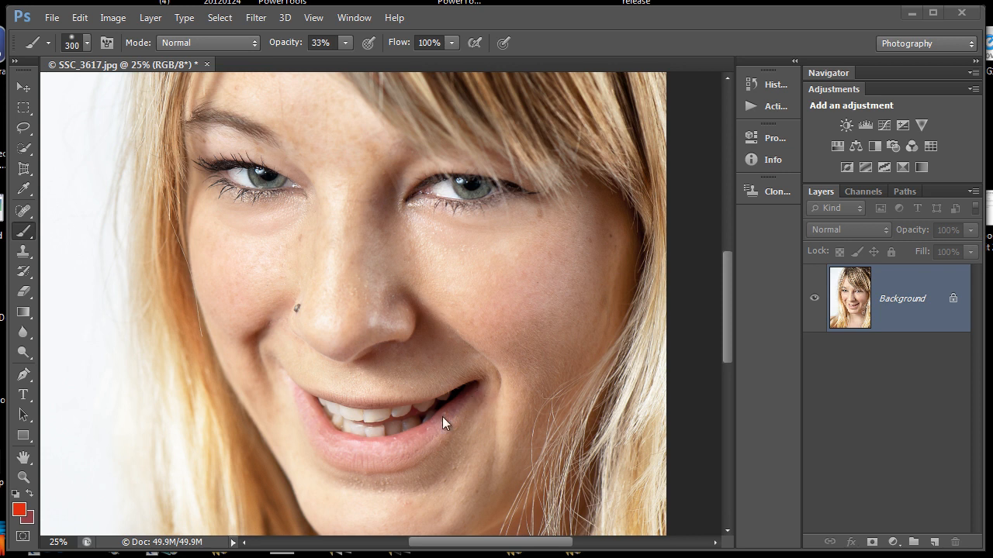
{"action": "mouse_move", "coordinate": [632, 378]}
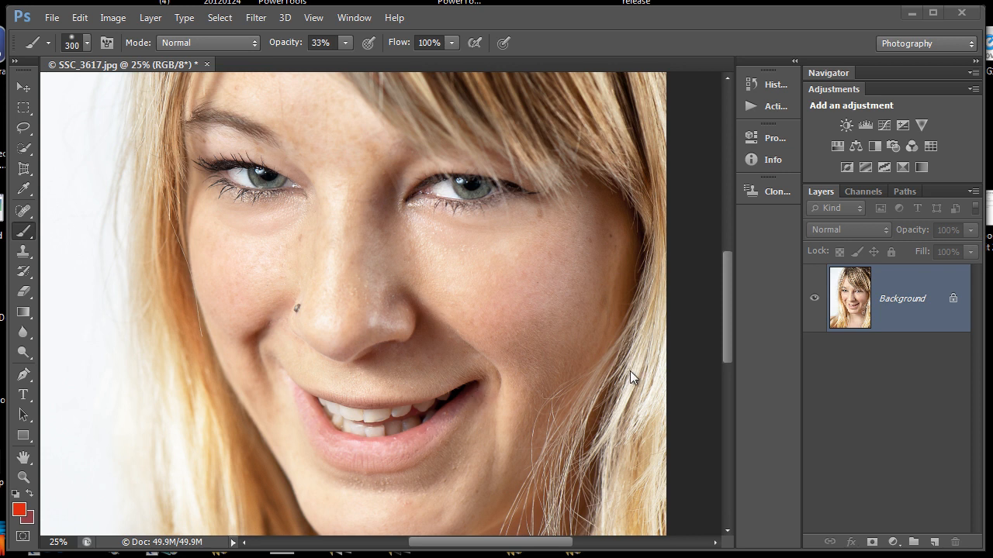
{"action": "mouse_move", "coordinate": [419, 456]}
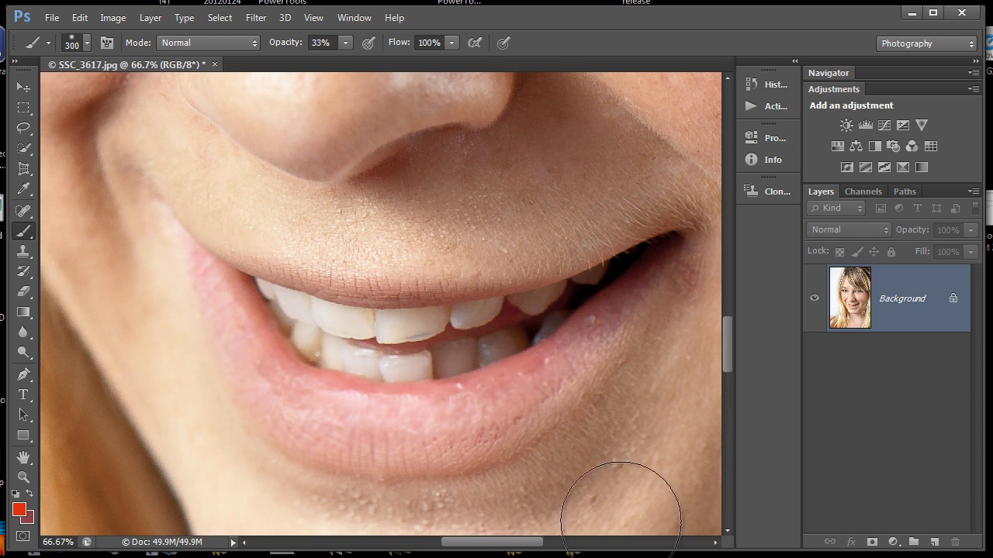
{"action": "mouse_move", "coordinate": [891, 516]}
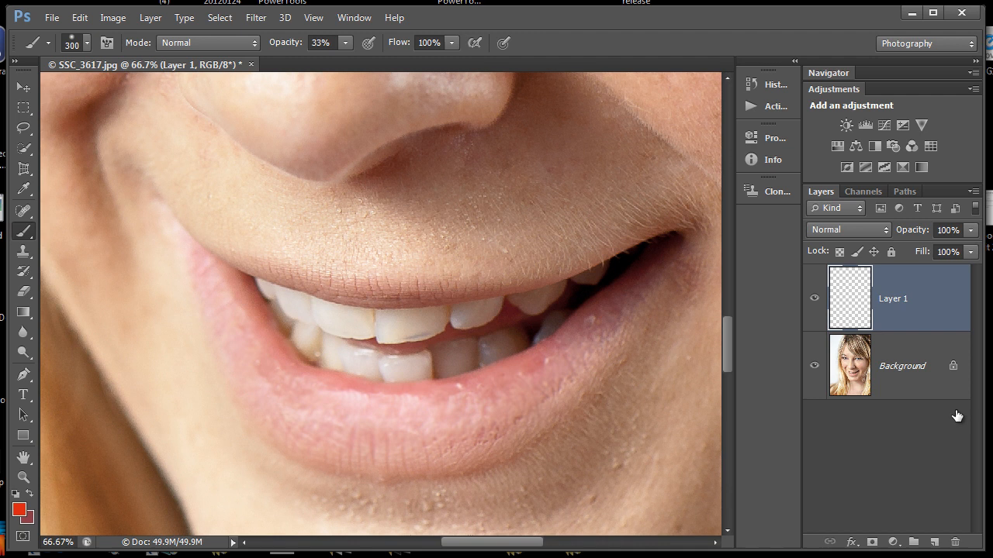
{"action": "mouse_move", "coordinate": [394, 310]}
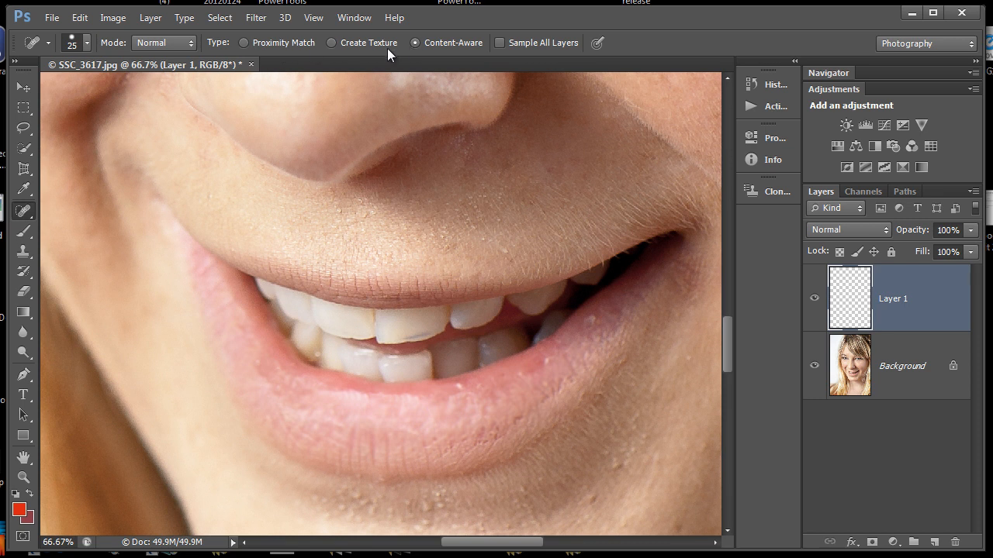
{"action": "mouse_move", "coordinate": [180, 44]}
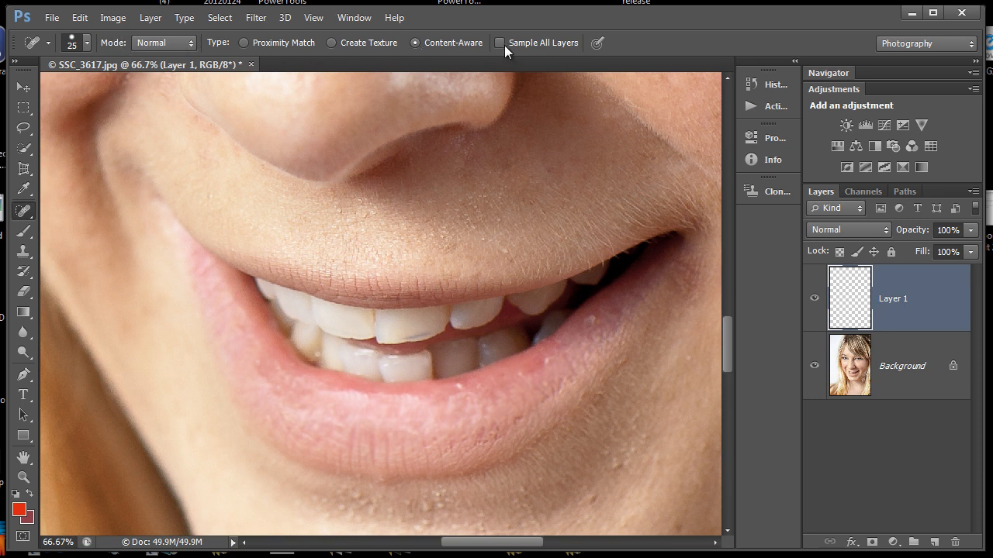
{"action": "mouse_move", "coordinate": [503, 43]}
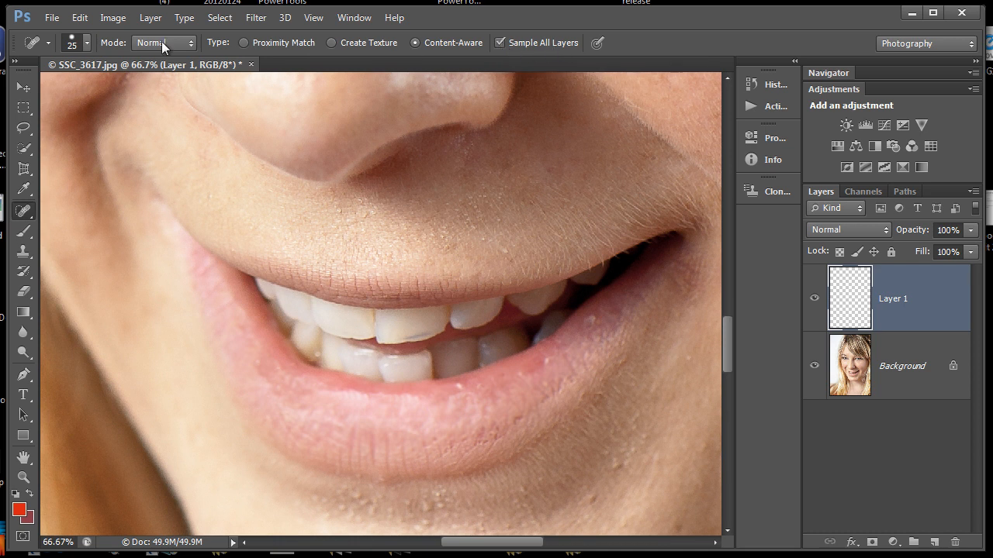
- Change Layer 1's blend mode from Normal to Lighten
{"action": "left_click", "coordinate": [848, 229]}
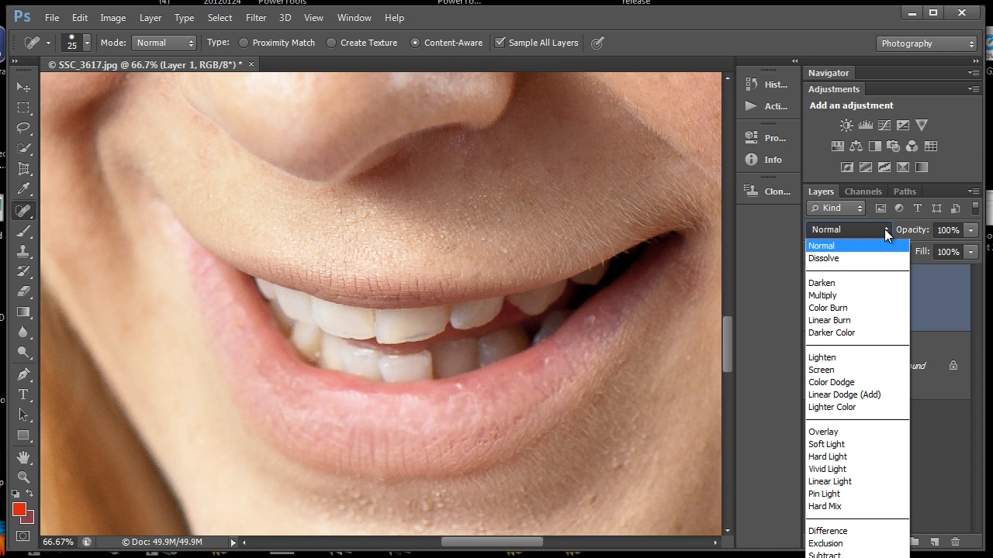
{"action": "left_click", "coordinate": [821, 358]}
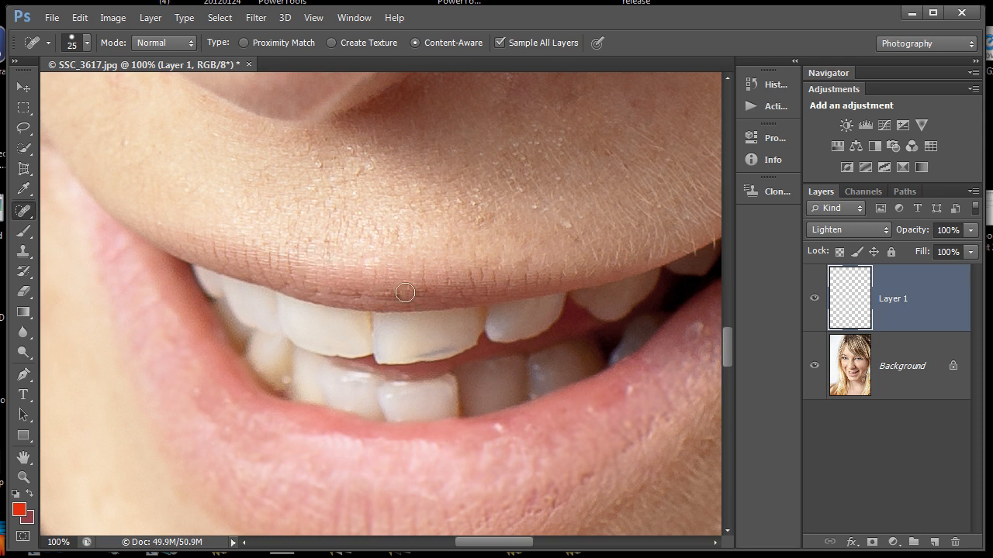
{"action": "mouse_move", "coordinate": [351, 294]}
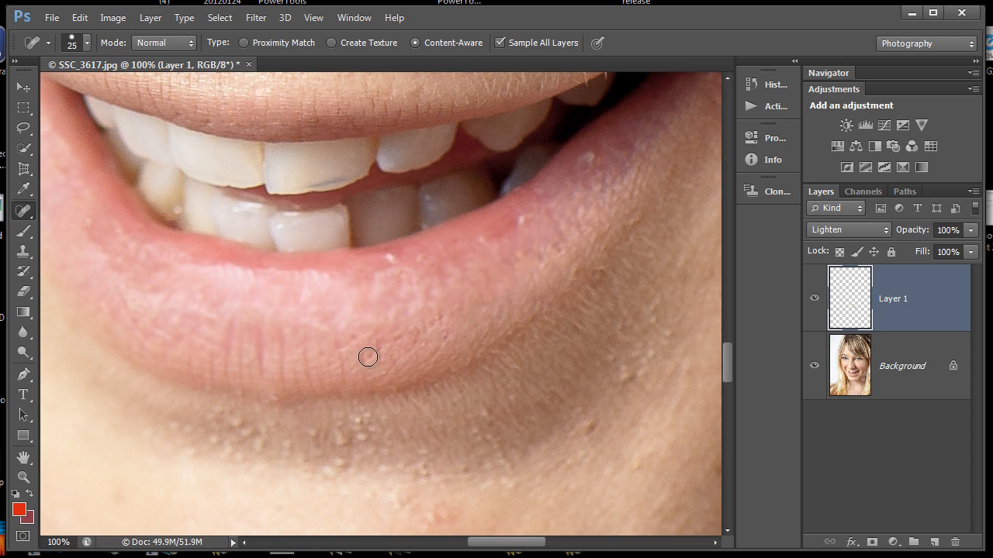
- Heal a lower-lip crack on Layer 1, toggle its visibility to compare, then add Layer 2
{"action": "left_click_drag", "start_coordinate": [367, 357], "coordinate": [444, 317]}
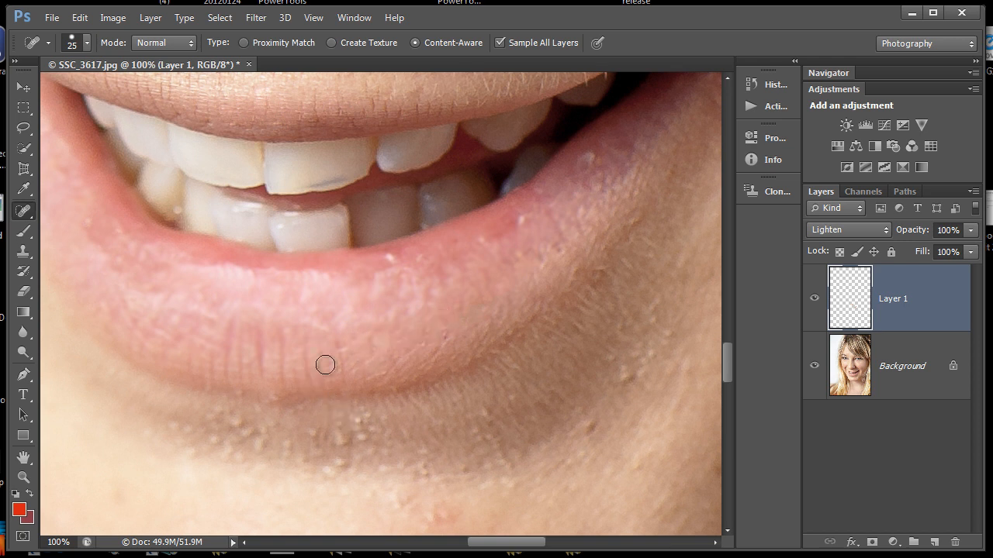
{"action": "mouse_move", "coordinate": [385, 342]}
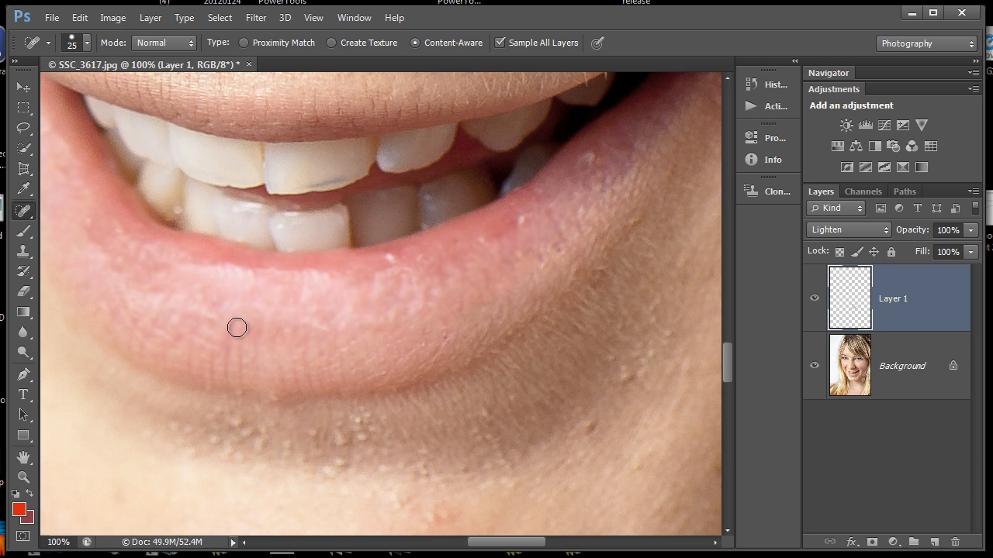
{"action": "mouse_move", "coordinate": [611, 415]}
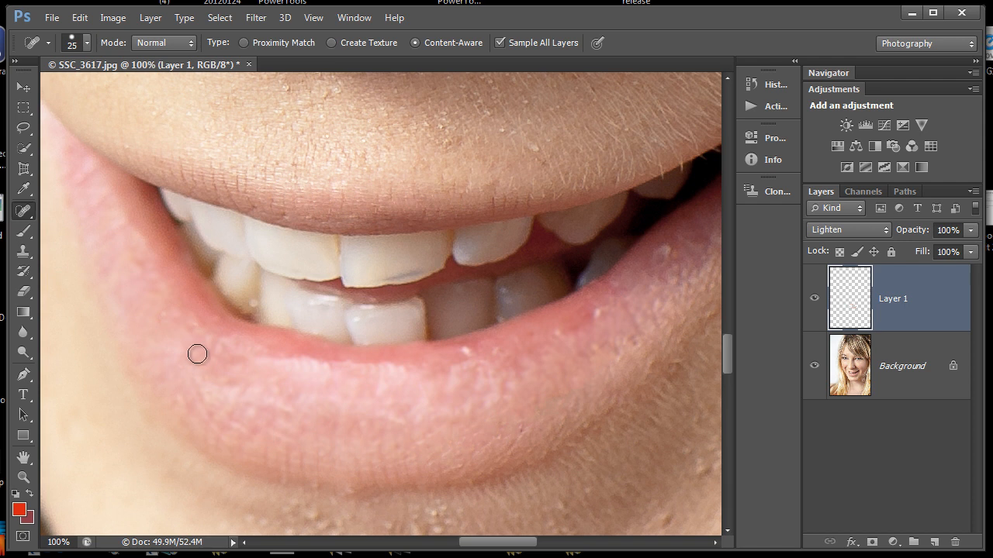
{"action": "mouse_move", "coordinate": [292, 385]}
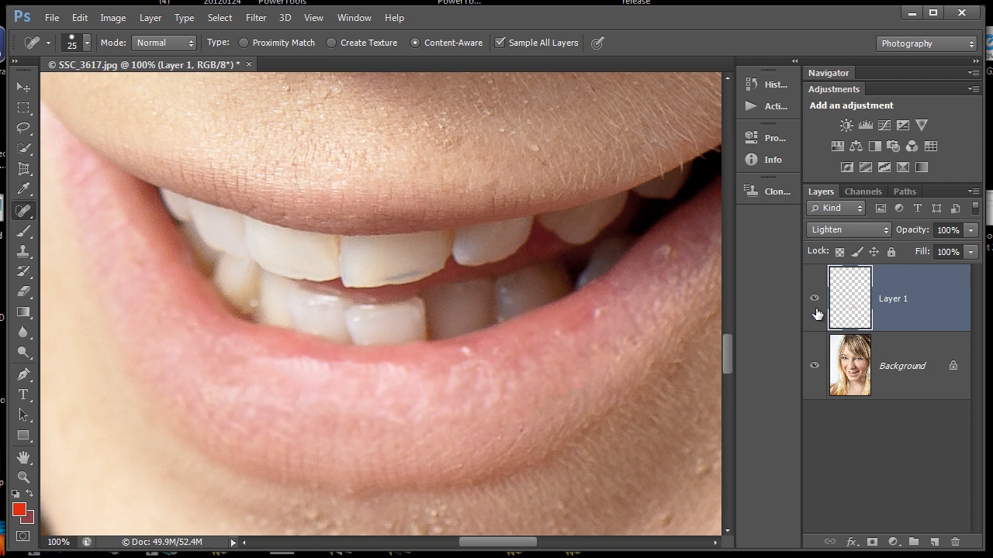
{"action": "left_click", "coordinate": [814, 298]}
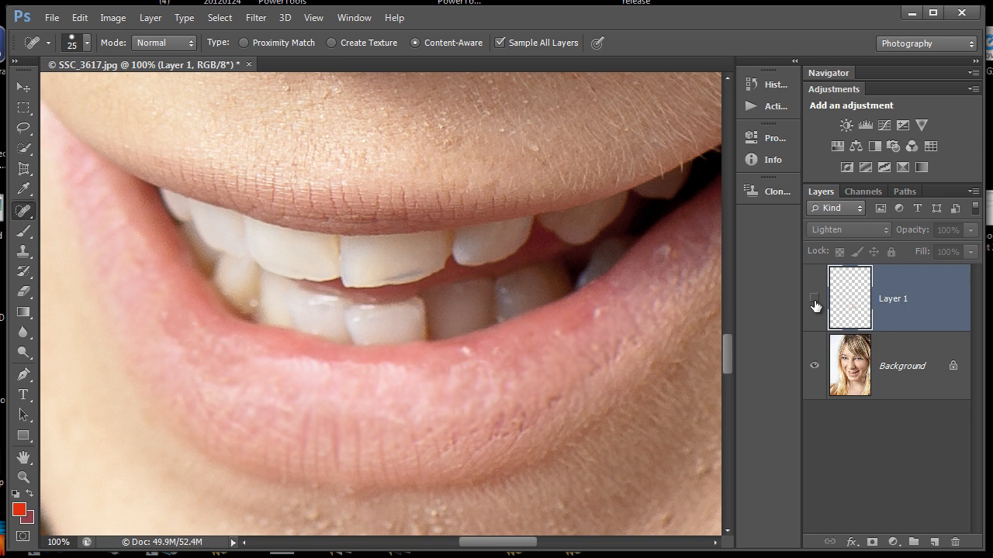
{"action": "left_click", "coordinate": [814, 297]}
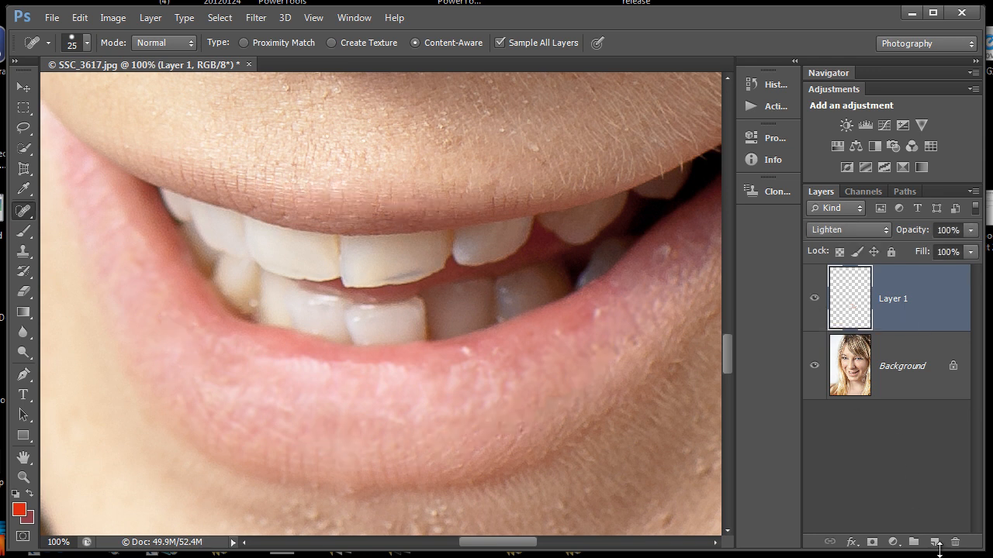
{"action": "left_click", "coordinate": [933, 542]}
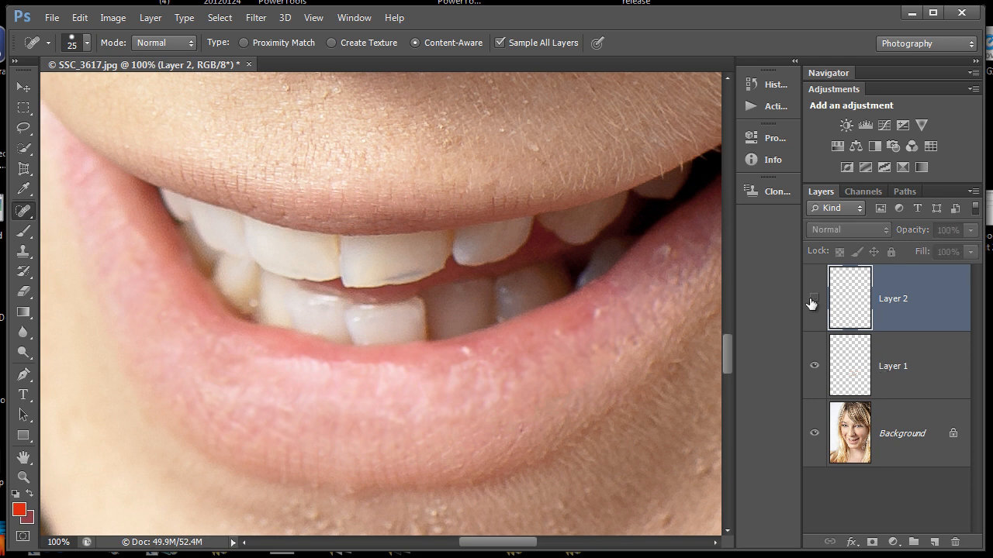
- Hide Layer 1 and set the Spot Healing Brush mode to Lighten
{"action": "left_click", "coordinate": [813, 298]}
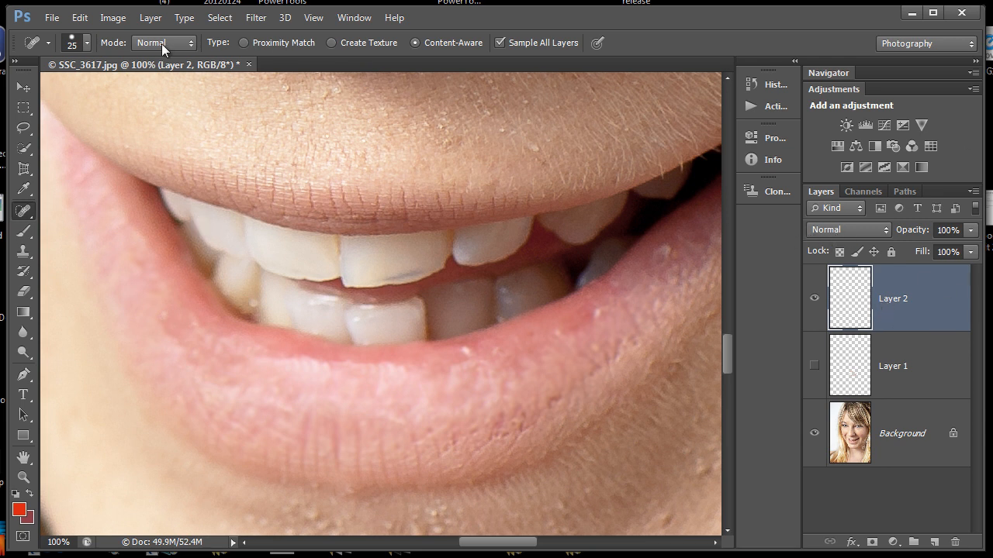
{"action": "left_click", "coordinate": [162, 43]}
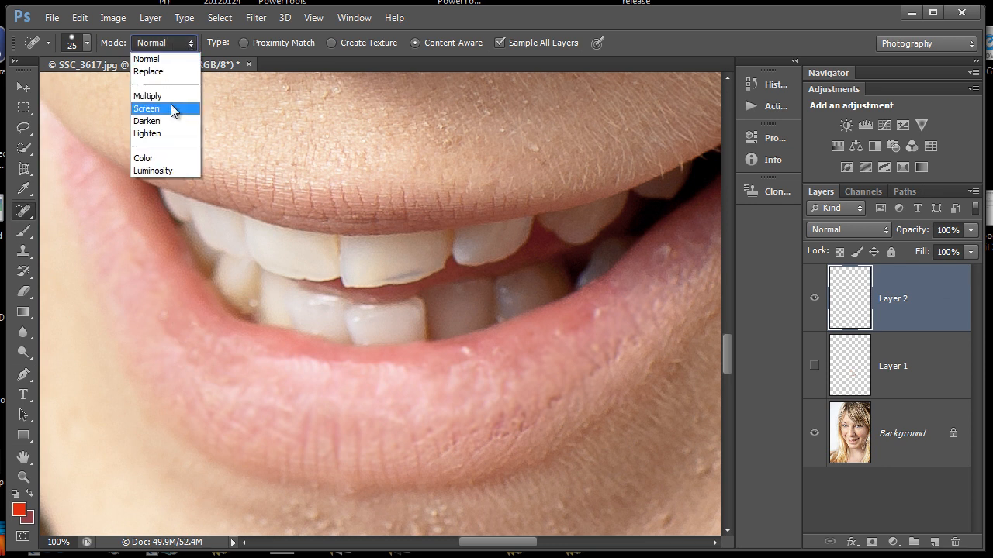
{"action": "left_click", "coordinate": [147, 133]}
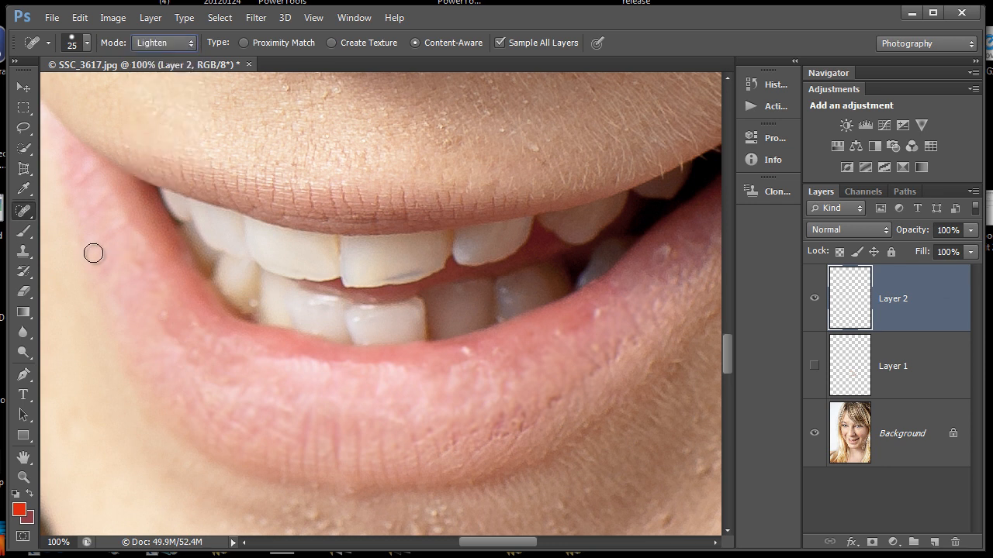
{"action": "mouse_move", "coordinate": [511, 433]}
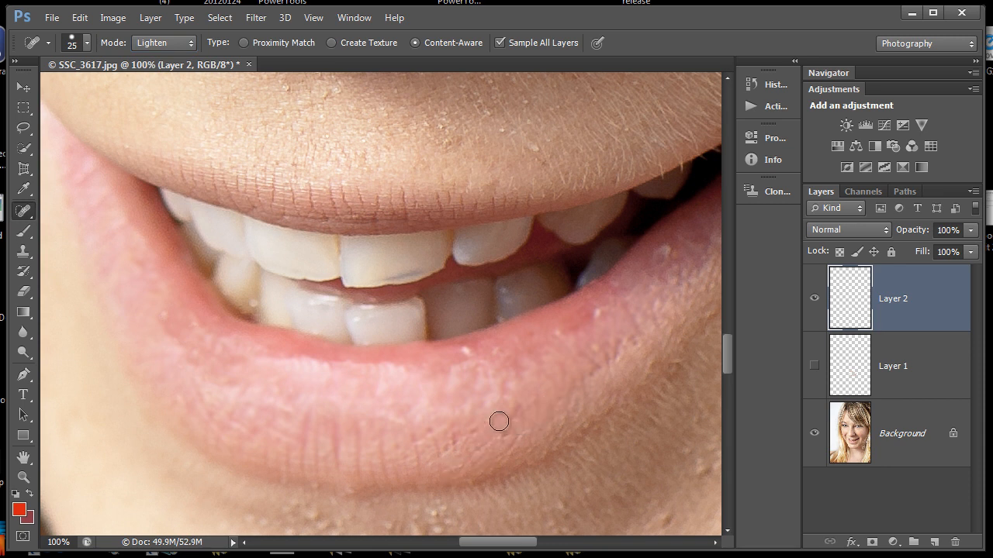
- Heal two dry spots and a crack on the lower lip on Layer 2
{"action": "left_click", "coordinate": [456, 447]}
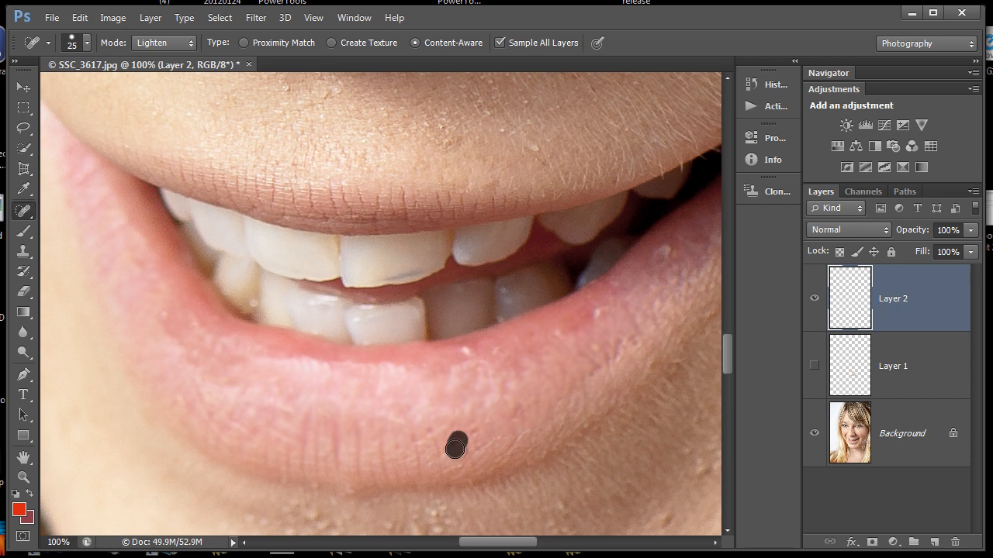
{"action": "left_click", "coordinate": [455, 447]}
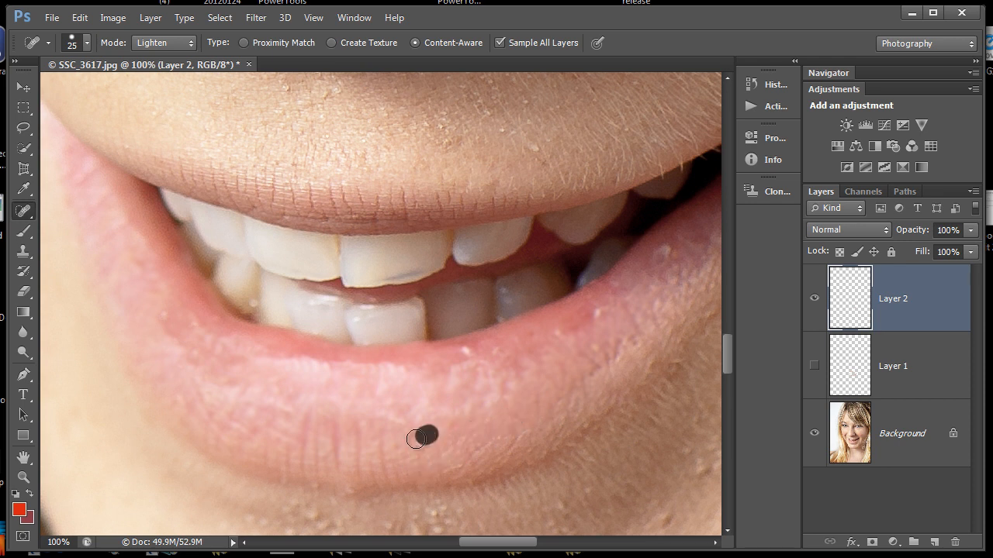
{"action": "left_click_drag", "start_coordinate": [415, 438], "coordinate": [632, 341]}
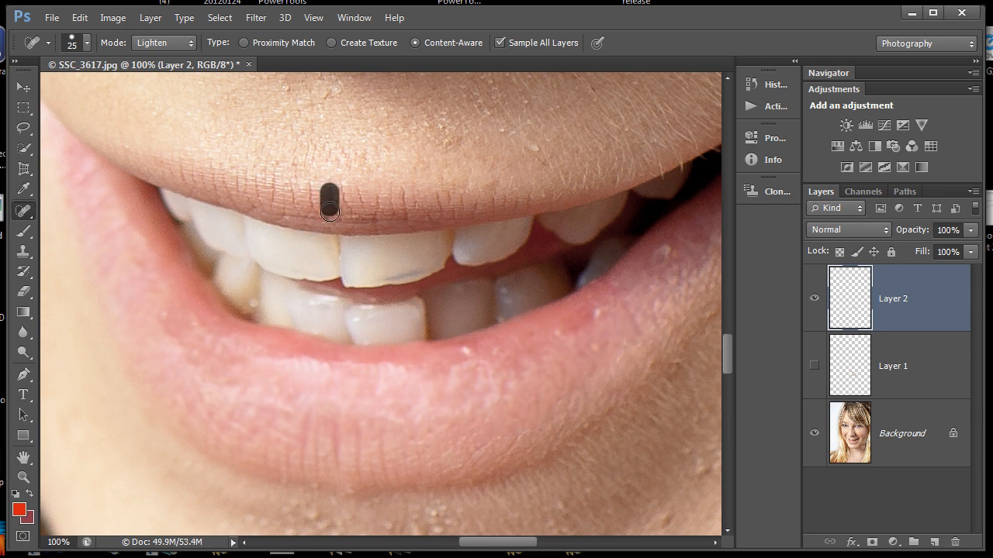
- Heal the cracks and dry lines along the upper lip
{"action": "left_click", "coordinate": [327, 209]}
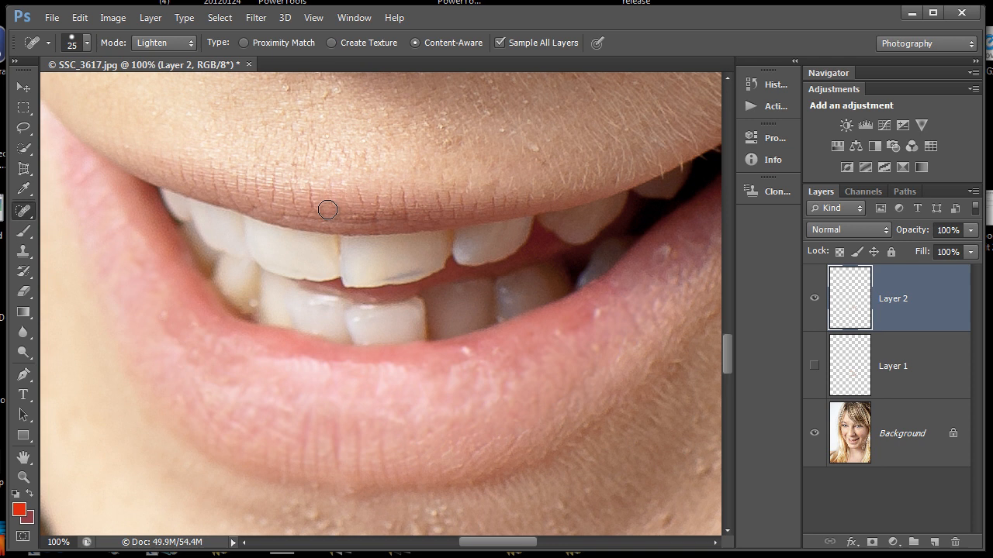
{"action": "mouse_move", "coordinate": [299, 196]}
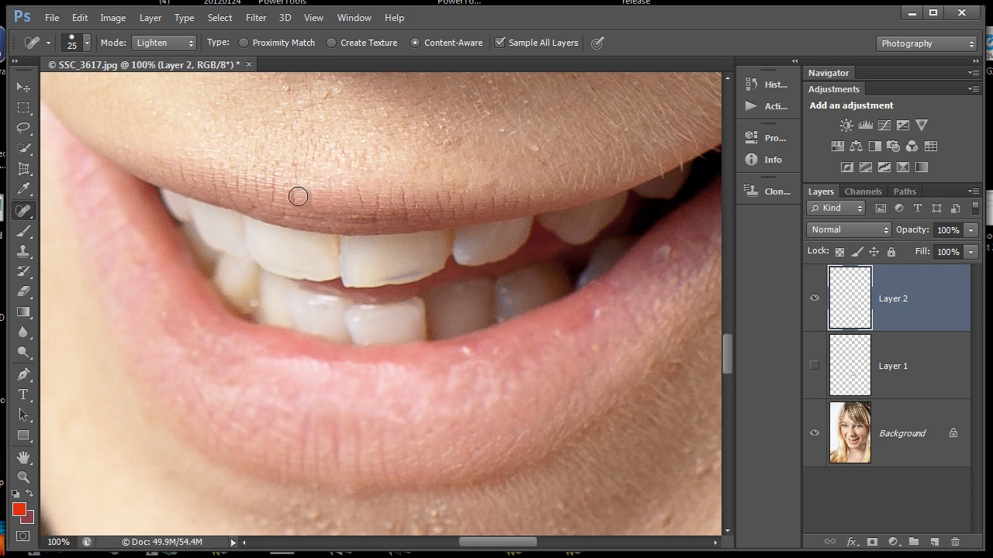
{"action": "left_click", "coordinate": [283, 206]}
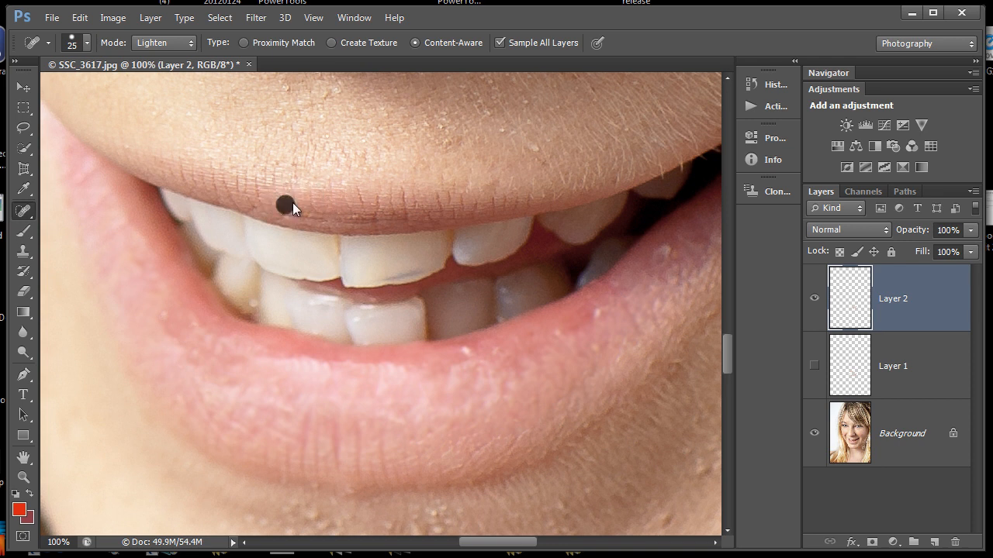
{"action": "left_click", "coordinate": [283, 204]}
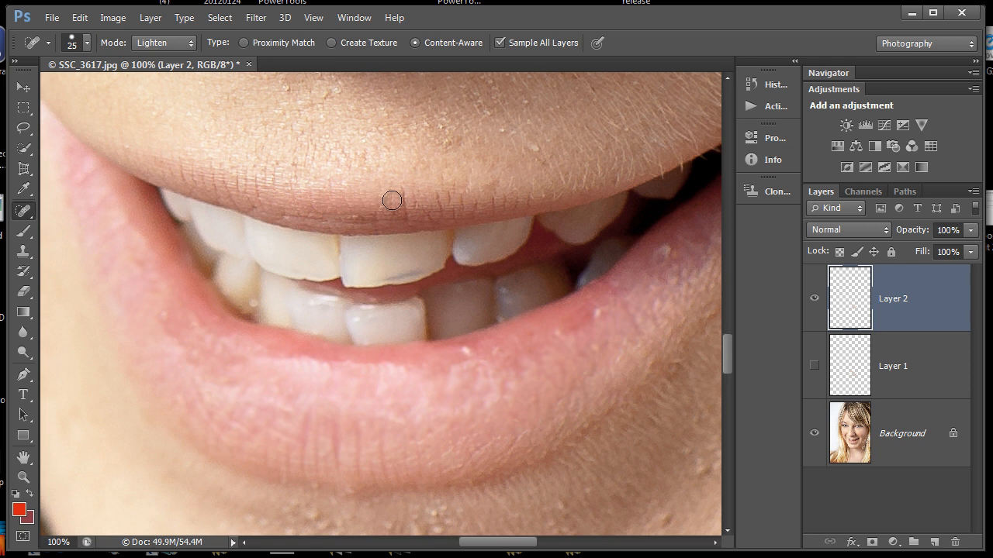
{"action": "mouse_move", "coordinate": [450, 209]}
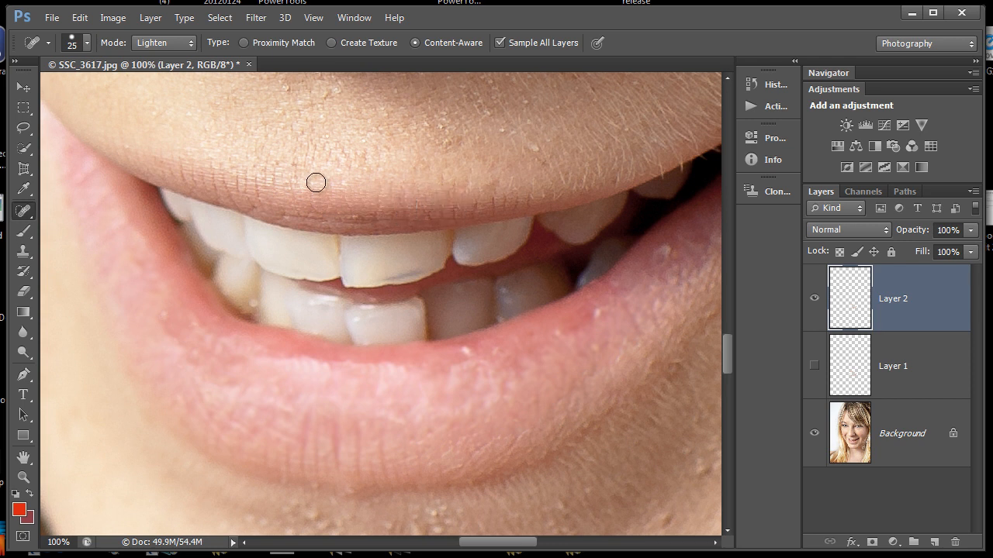
{"action": "left_click", "coordinate": [243, 180]}
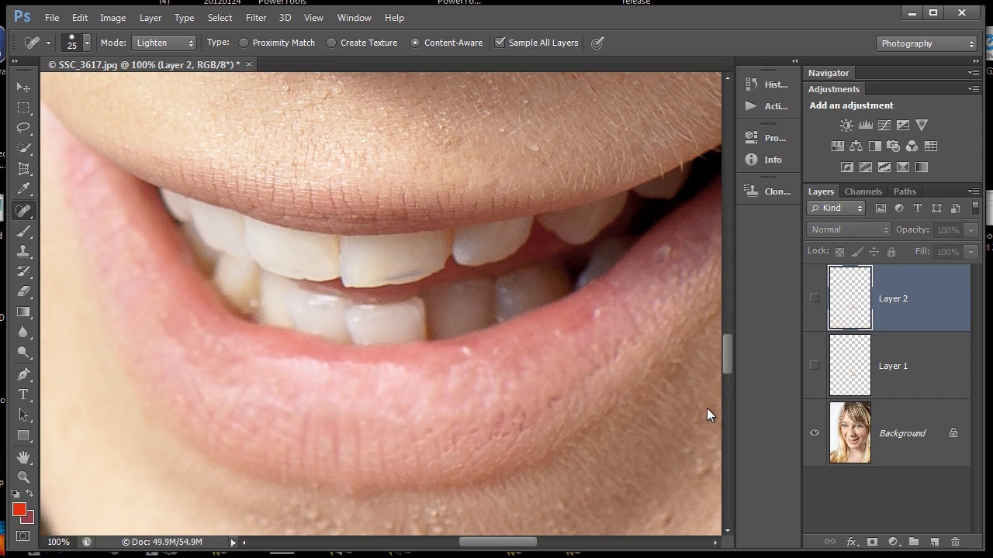
- Toggle the eye icons to compare both healing layers, then select Layer 1
{"action": "left_click", "coordinate": [815, 366]}
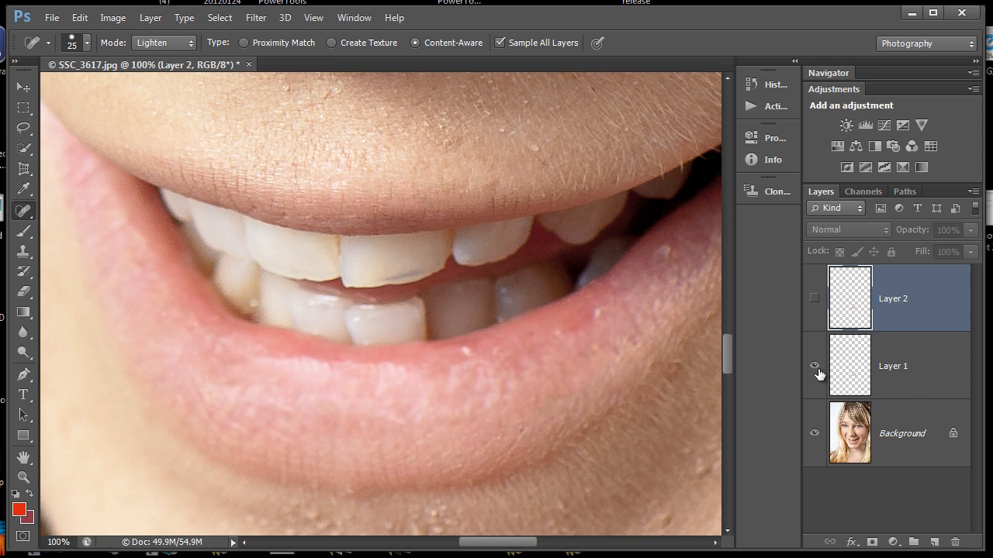
{"action": "mouse_move", "coordinate": [814, 366]}
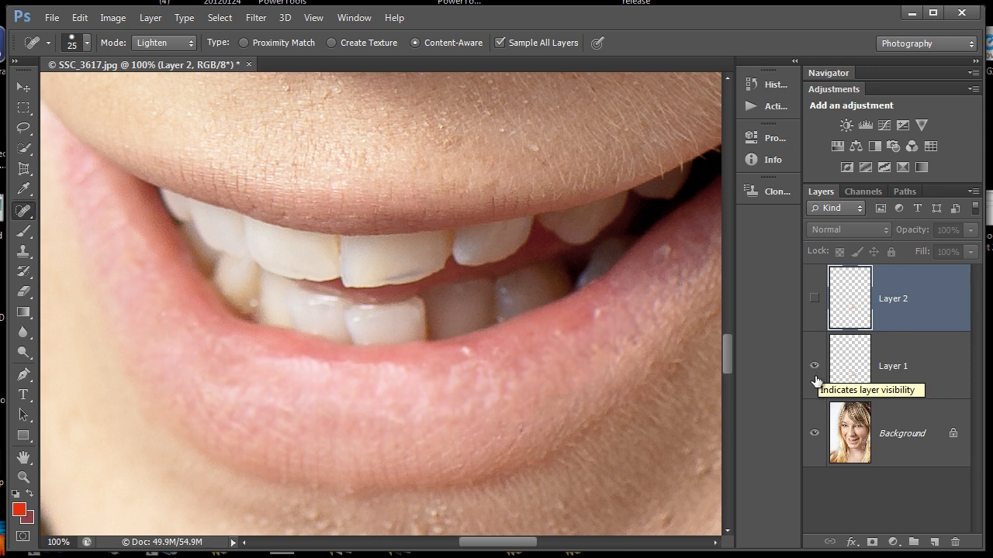
{"action": "left_click", "coordinate": [813, 365]}
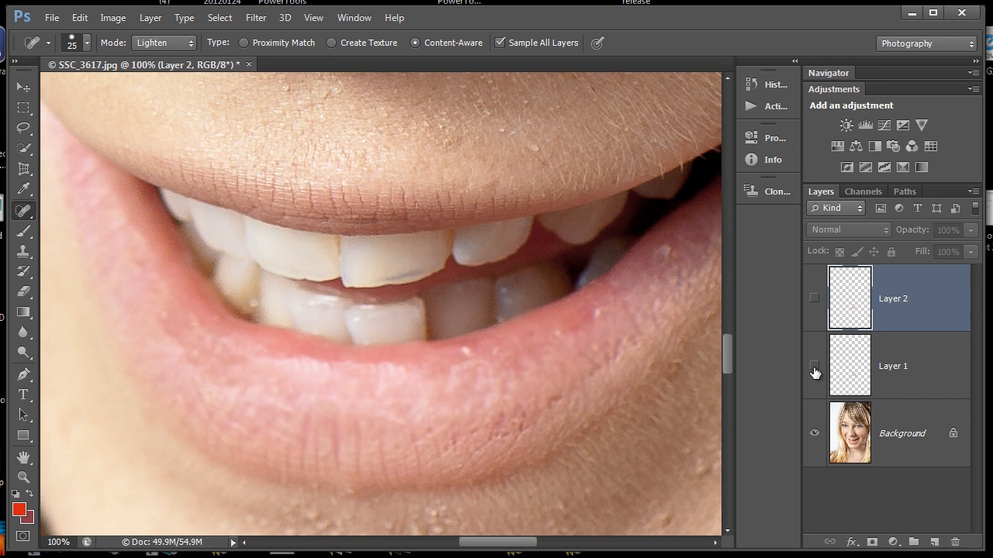
{"action": "left_click", "coordinate": [814, 365]}
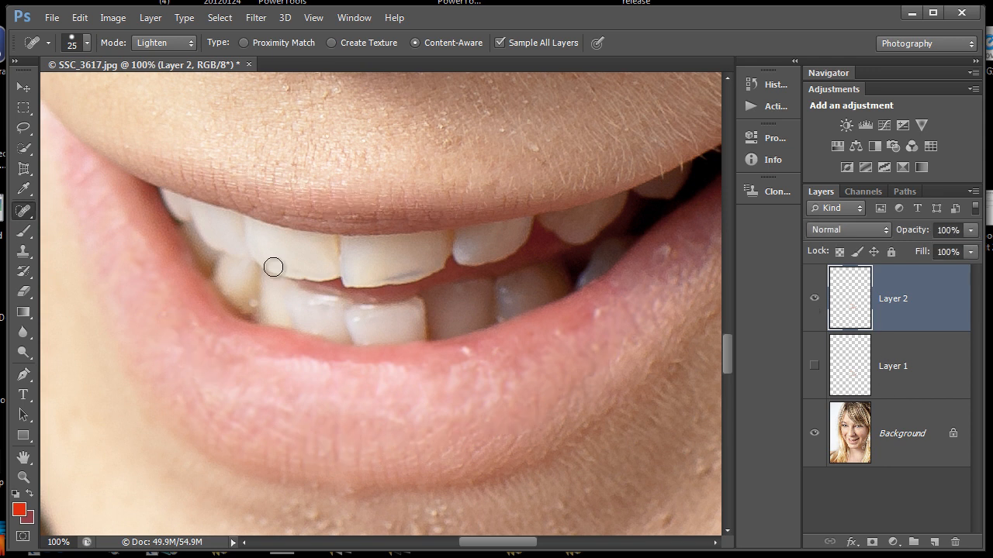
{"action": "mouse_move", "coordinate": [387, 143]}
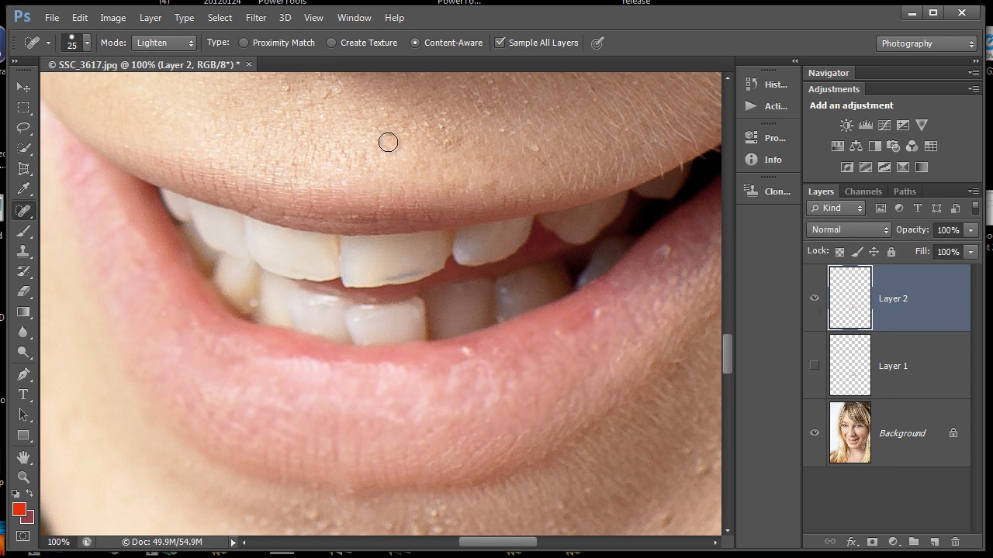
{"action": "left_click", "coordinate": [893, 365]}
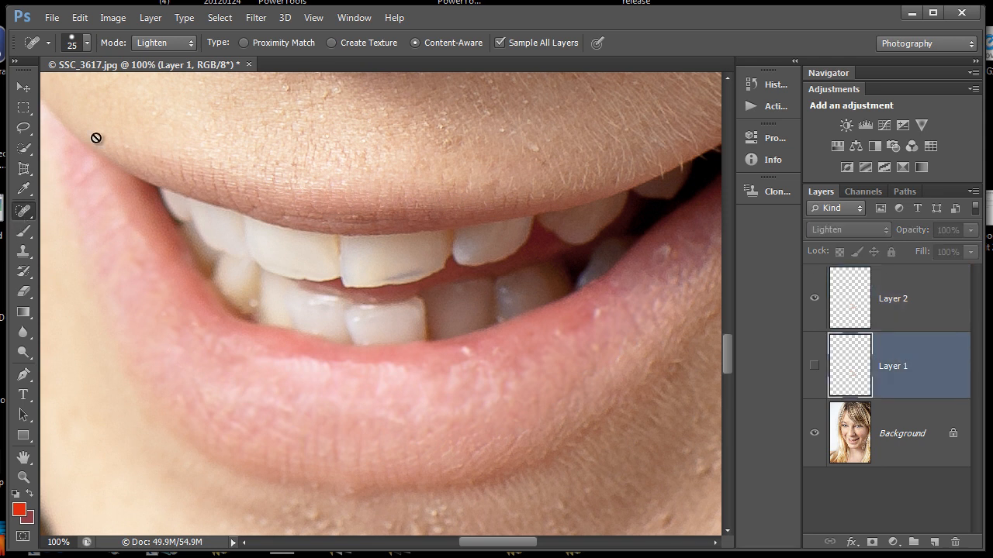
- Set the healing brush Mode to Normal and select Layer 2
{"action": "left_click", "coordinate": [163, 42]}
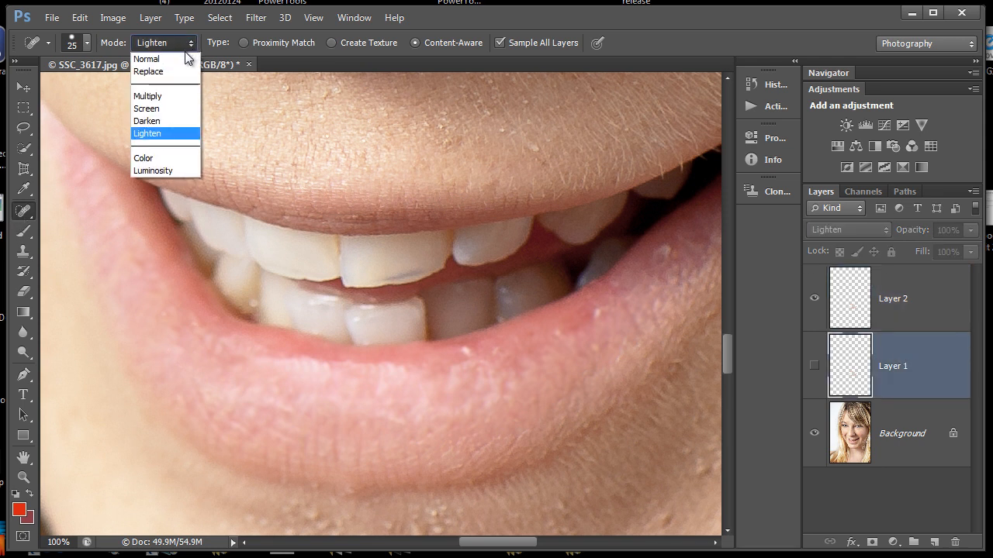
{"action": "left_click", "coordinate": [147, 58]}
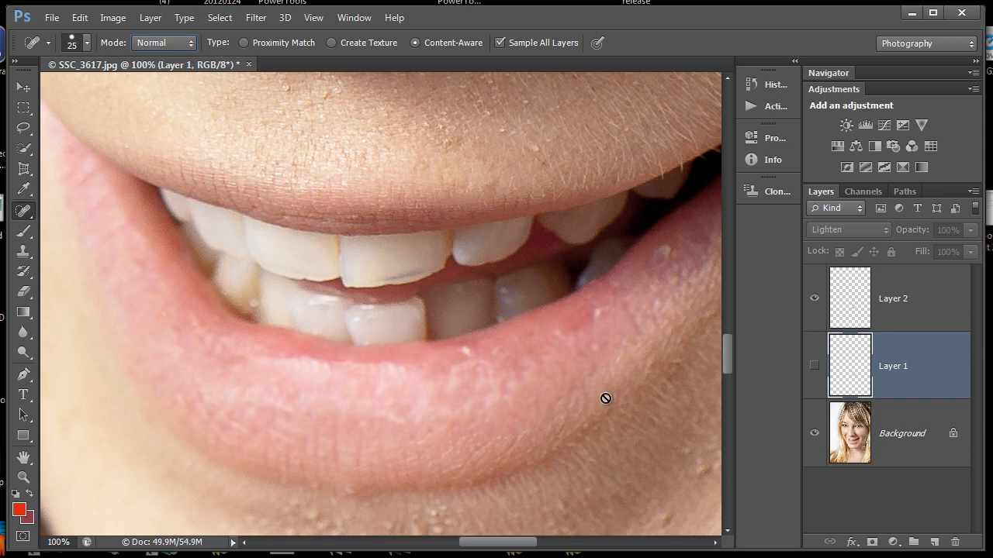
{"action": "mouse_move", "coordinate": [516, 443]}
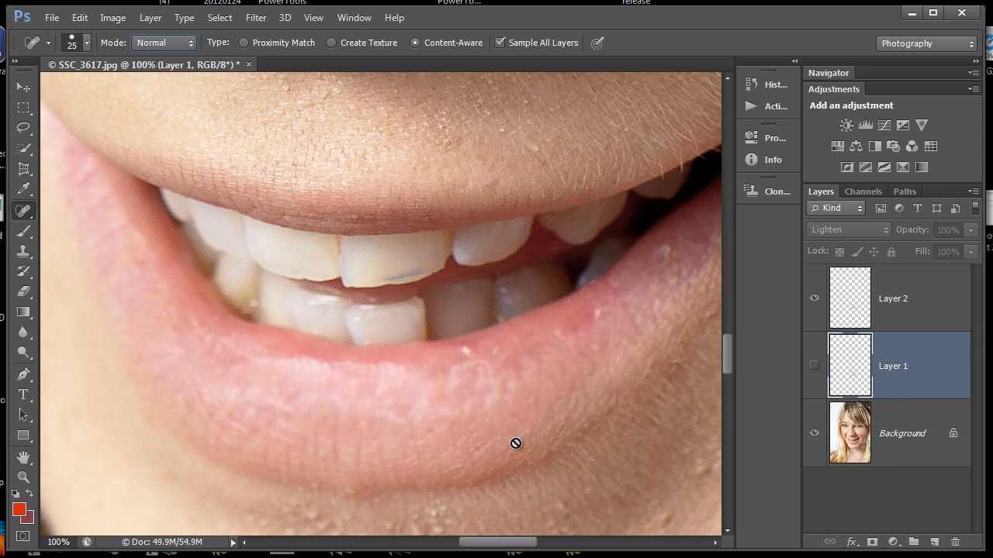
{"action": "mouse_move", "coordinate": [326, 403]}
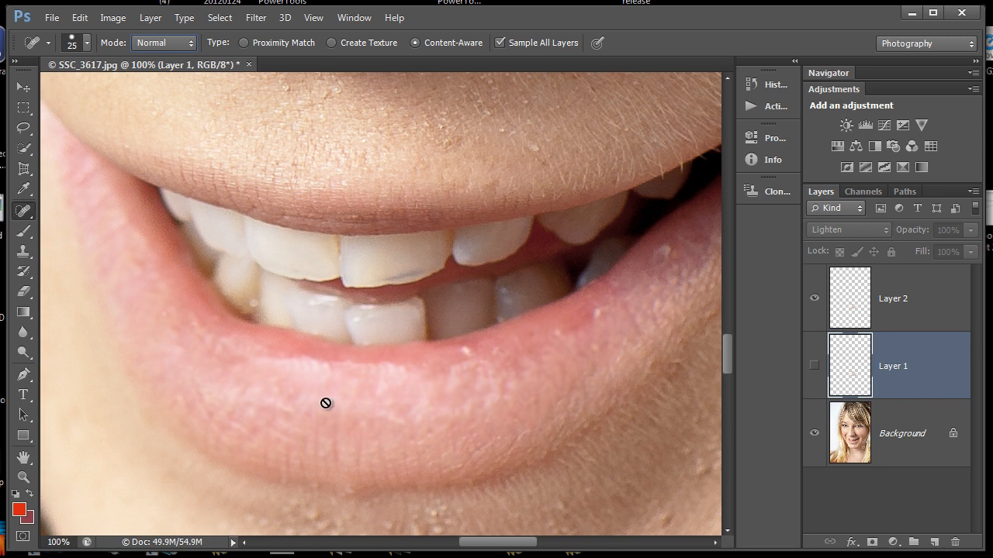
{"action": "mouse_move", "coordinate": [206, 391]}
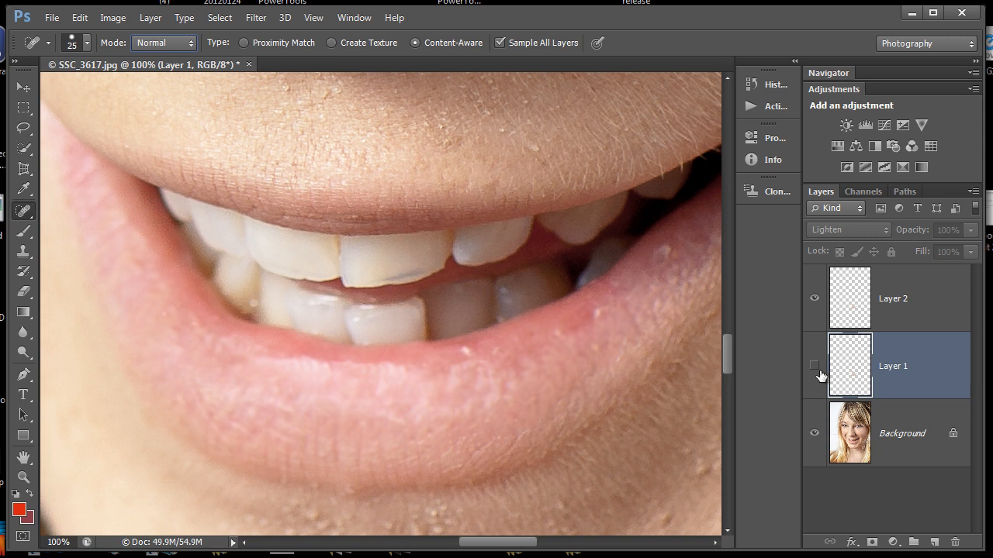
{"action": "left_click", "coordinate": [814, 298]}
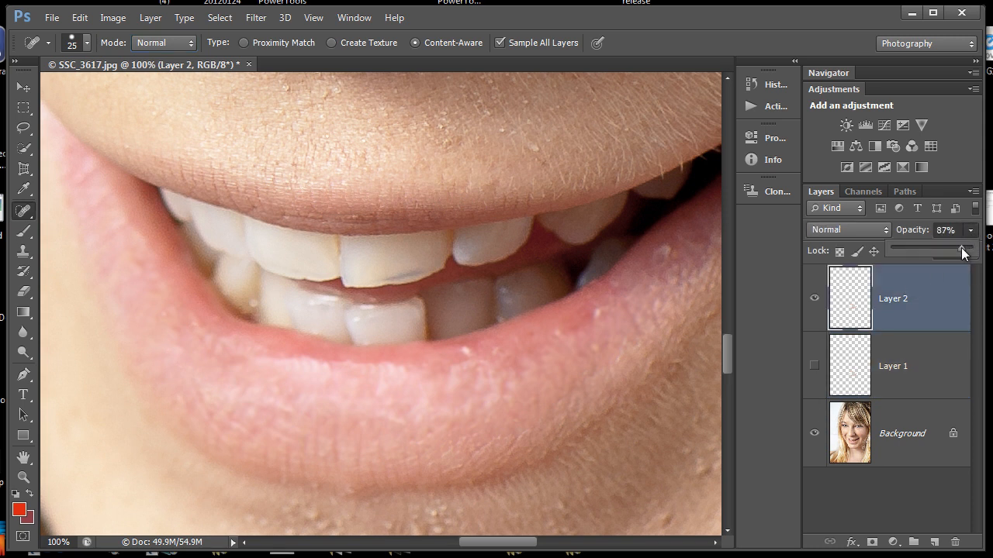
- Lower Layer 2's opacity to 38%
{"action": "left_click_drag", "start_coordinate": [961, 250], "coordinate": [929, 250]}
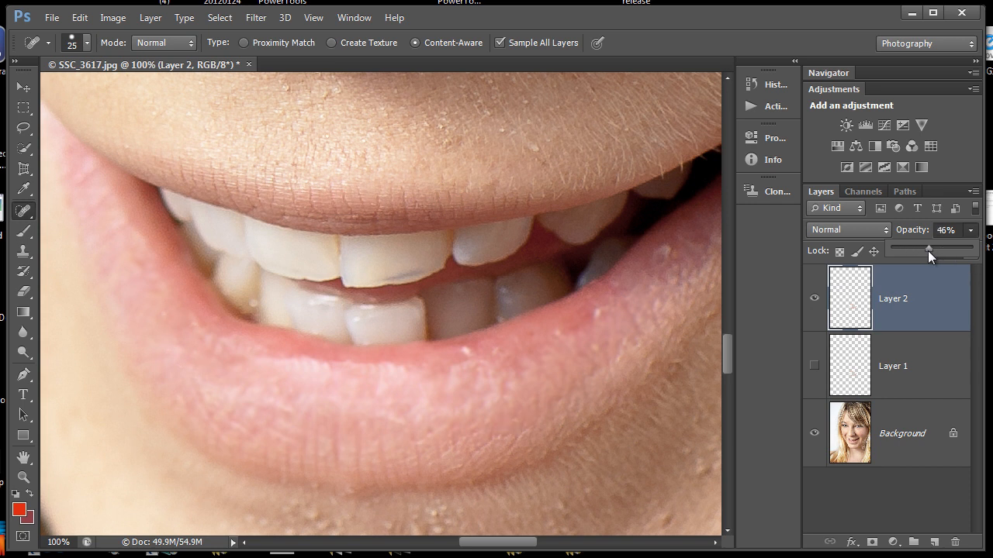
{"action": "left_click_drag", "start_coordinate": [930, 249], "coordinate": [922, 249]}
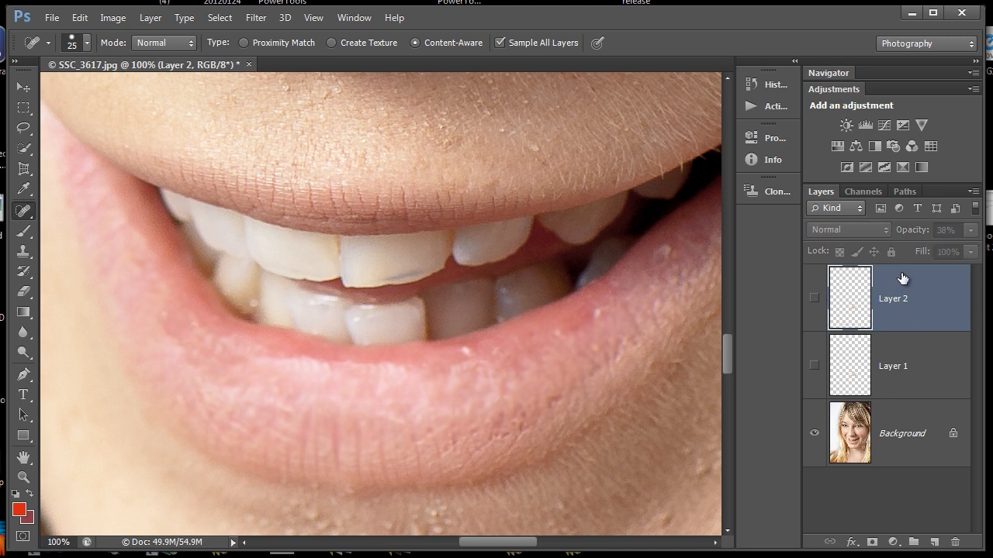
- Show and select Layer 1, toggling its visibility off and on to compare
{"action": "left_click", "coordinate": [813, 365]}
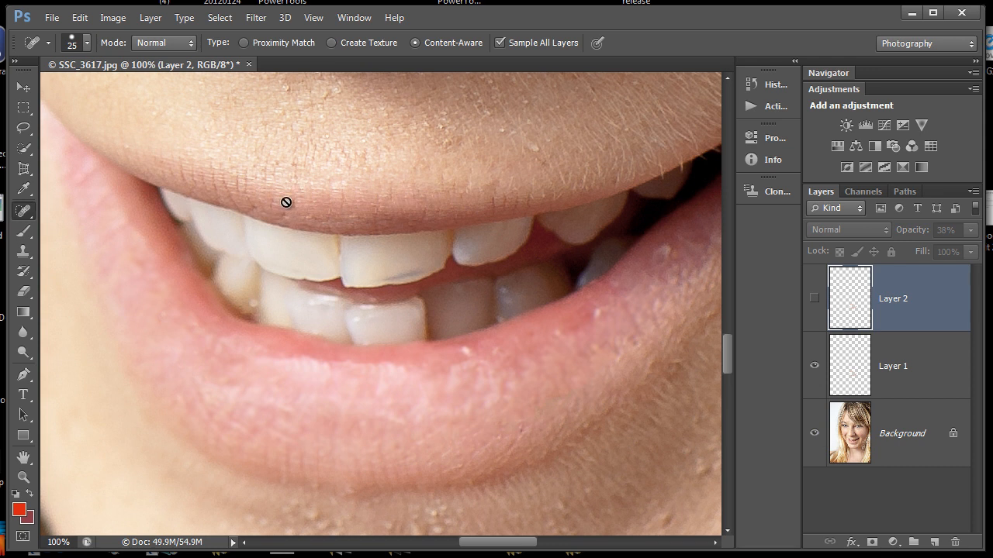
{"action": "left_click", "coordinate": [893, 365]}
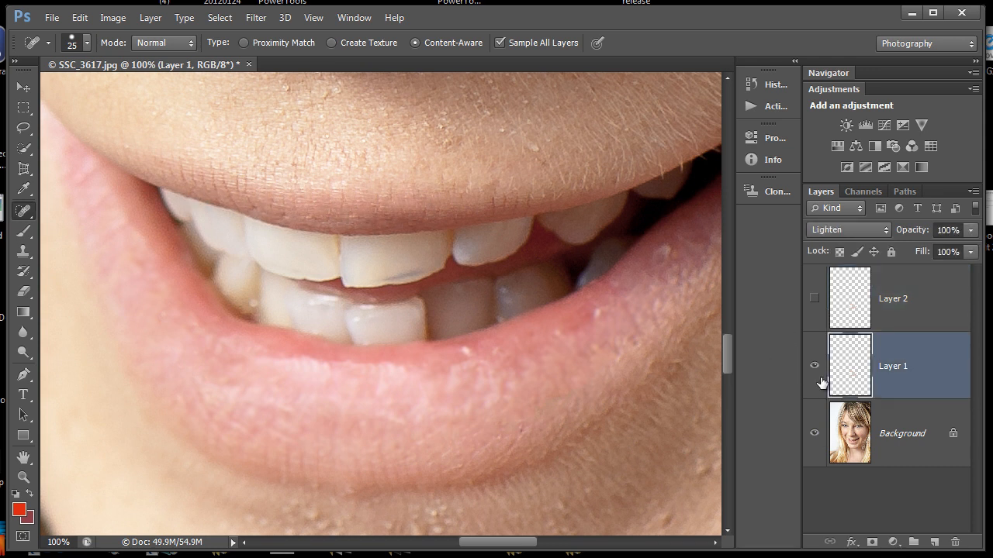
{"action": "left_click", "coordinate": [815, 366]}
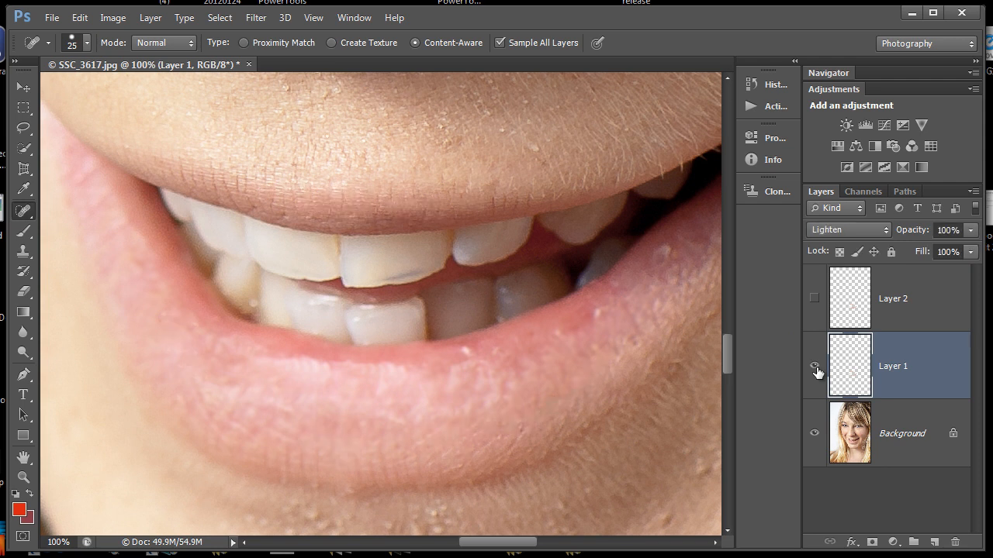
{"action": "mouse_move", "coordinate": [814, 368]}
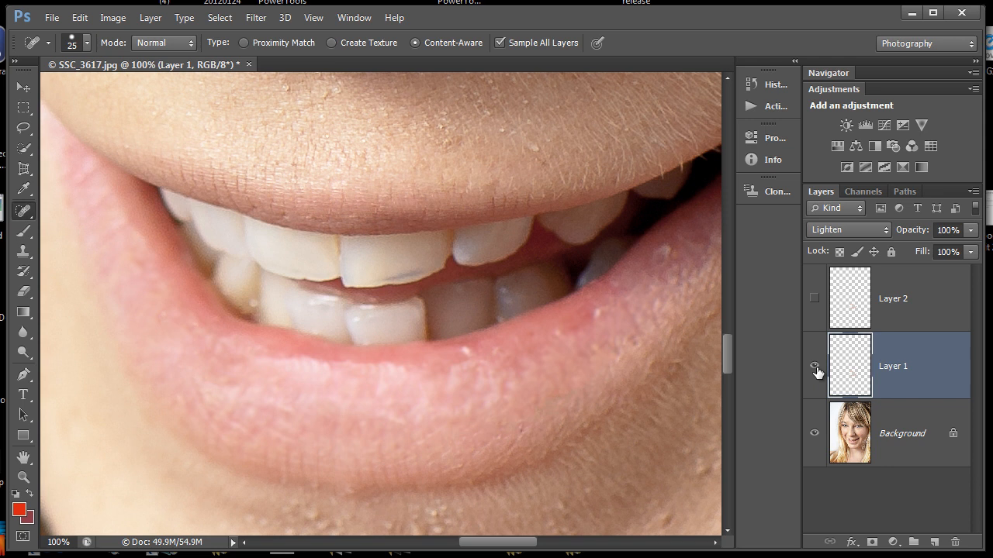
{"action": "left_click", "coordinate": [814, 365]}
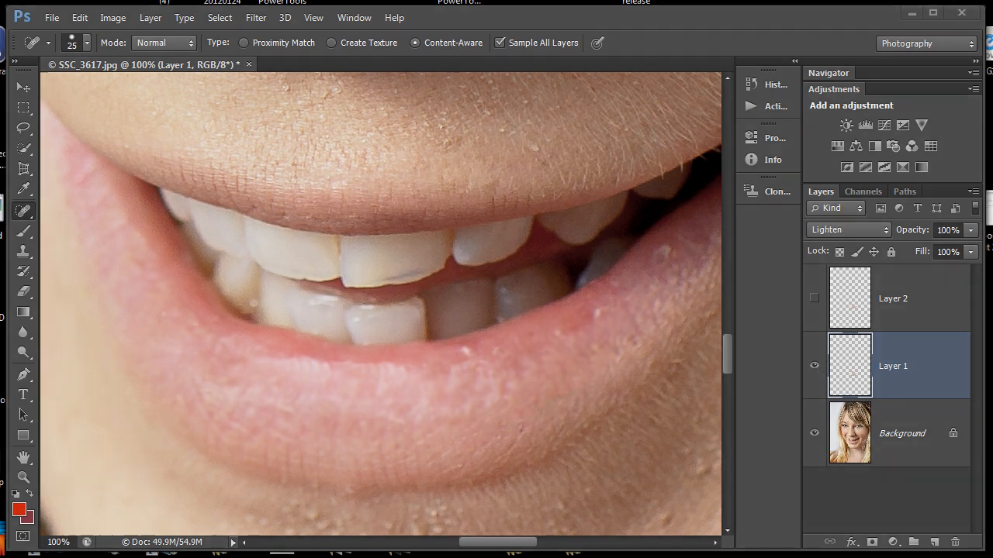